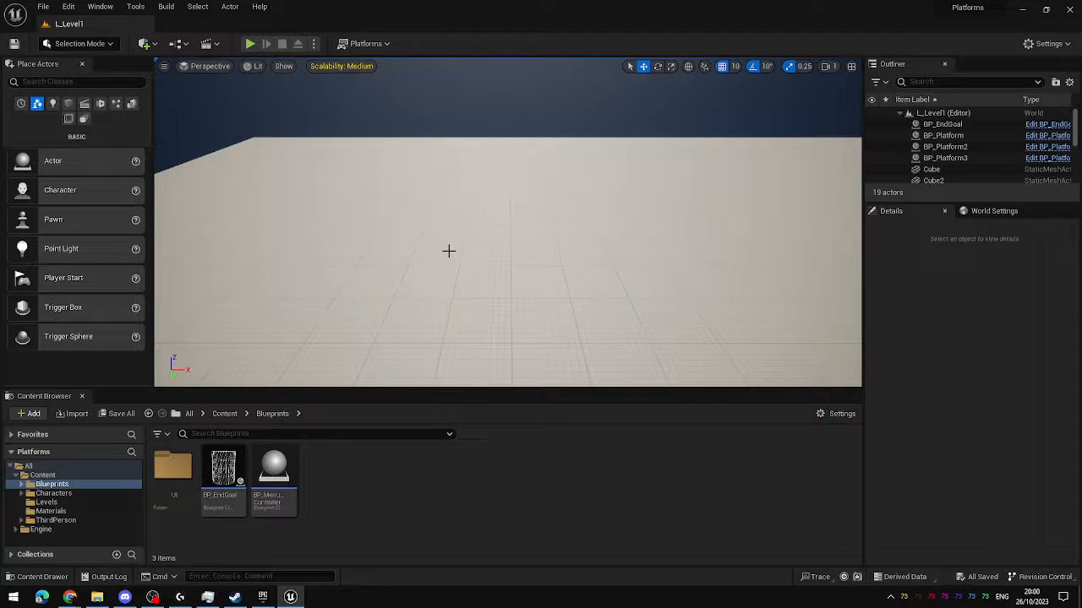
pyautogui.moveTo(636, 361)
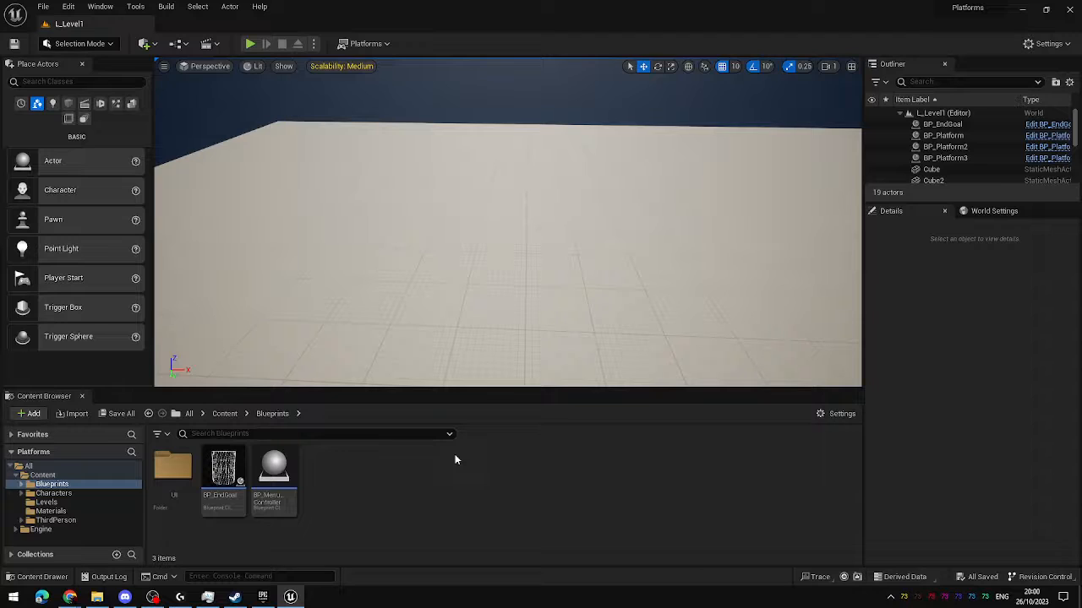
pyautogui.moveTo(506, 245)
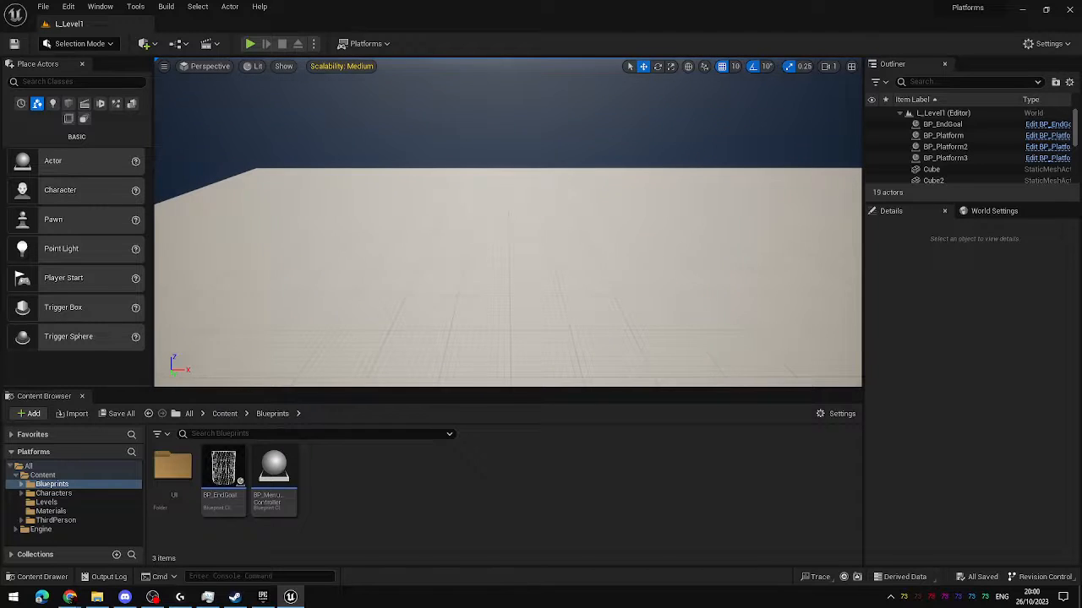
# Create Blueprint class BP_Door in the Blueprints folder and bring it into the Blueprint editor
pyautogui.click(31, 412)
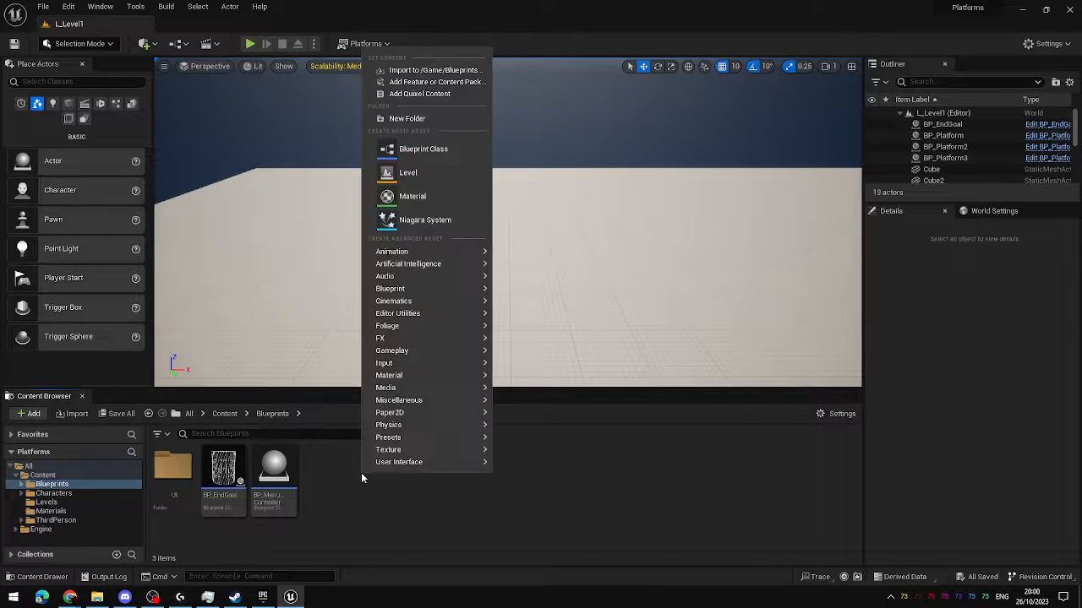
pyautogui.moveTo(422, 149)
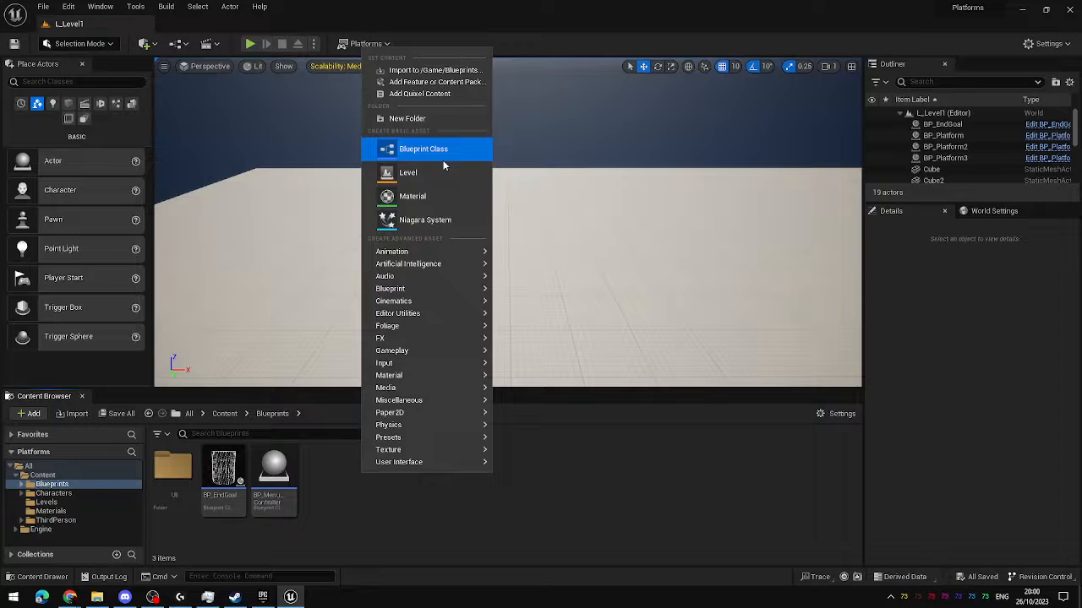
pyautogui.click(422, 149)
pyautogui.write('BP_P')
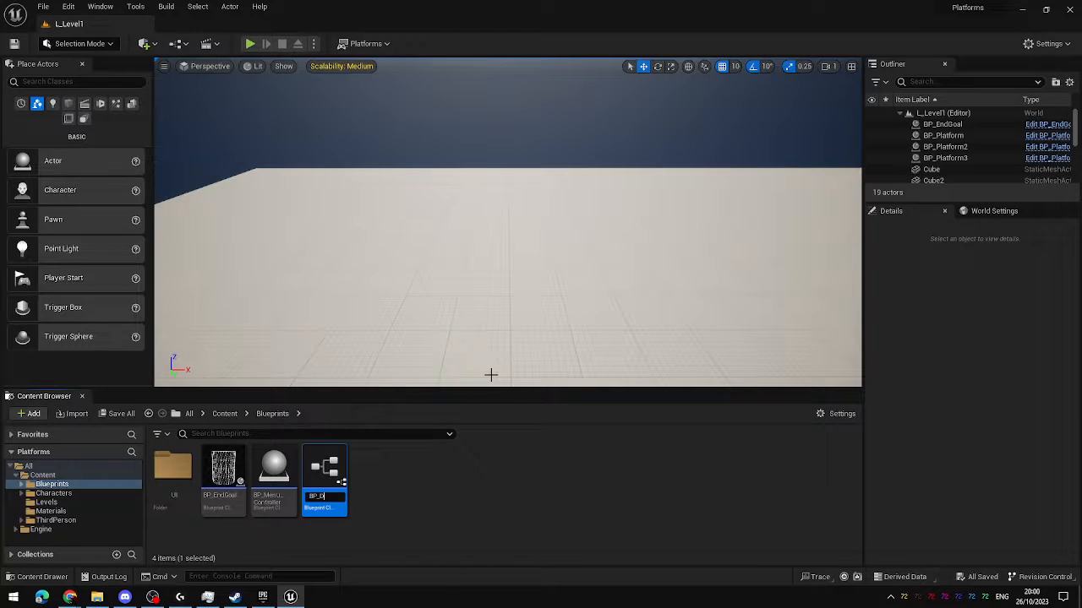
pyautogui.doubleClick(325, 465)
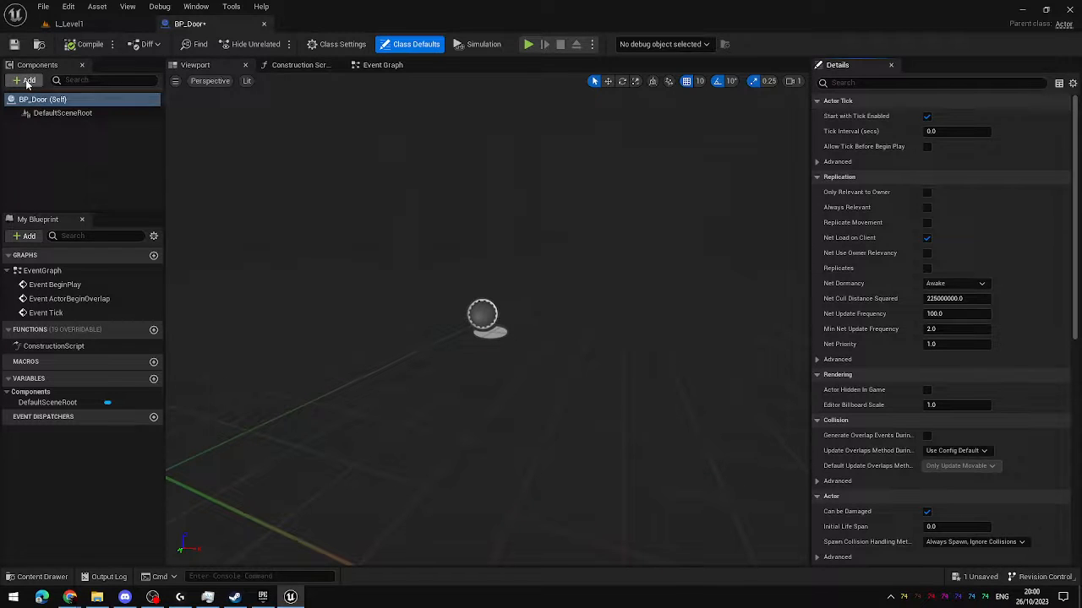
# Give BP_Door a Cube static mesh with a basic material, forming the thin, wide door wall
pyautogui.click(27, 79)
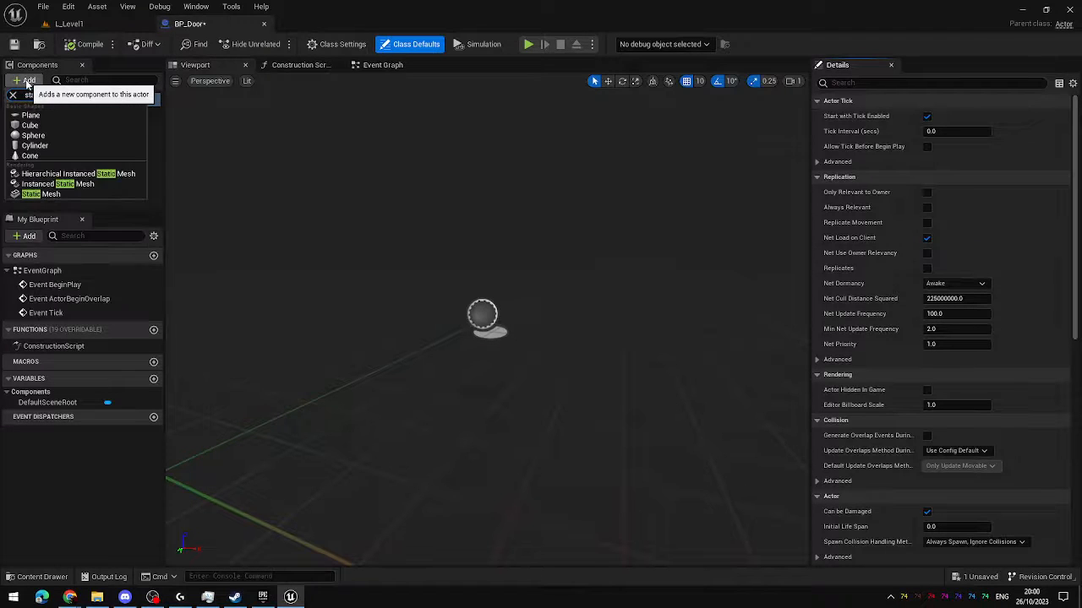
pyautogui.click(30, 193)
pyautogui.write('cube')
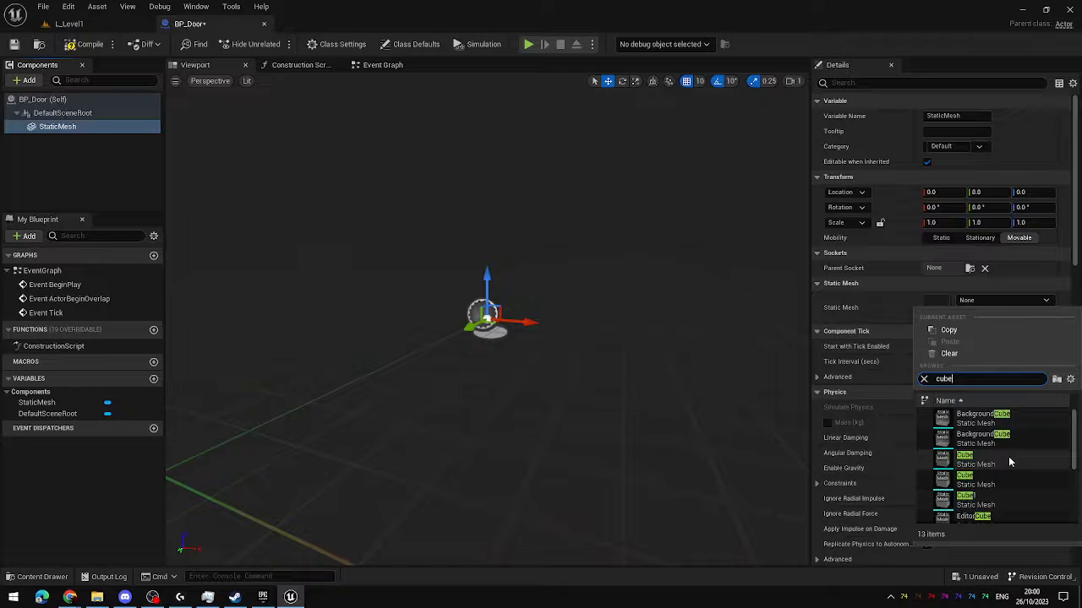
pyautogui.click(964, 455)
pyautogui.write('2')
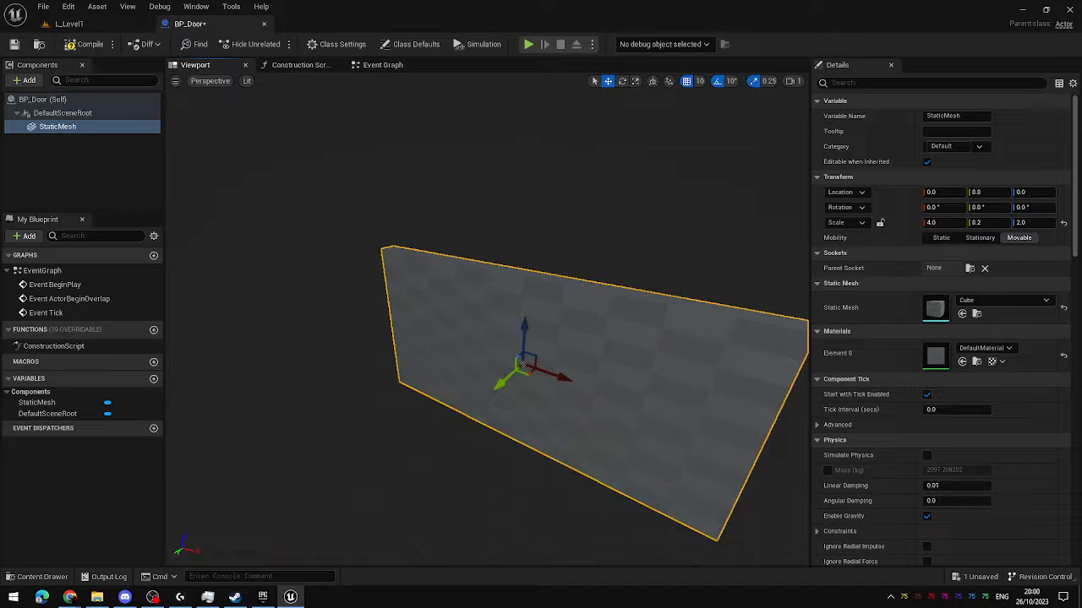
pyautogui.click(1007, 349)
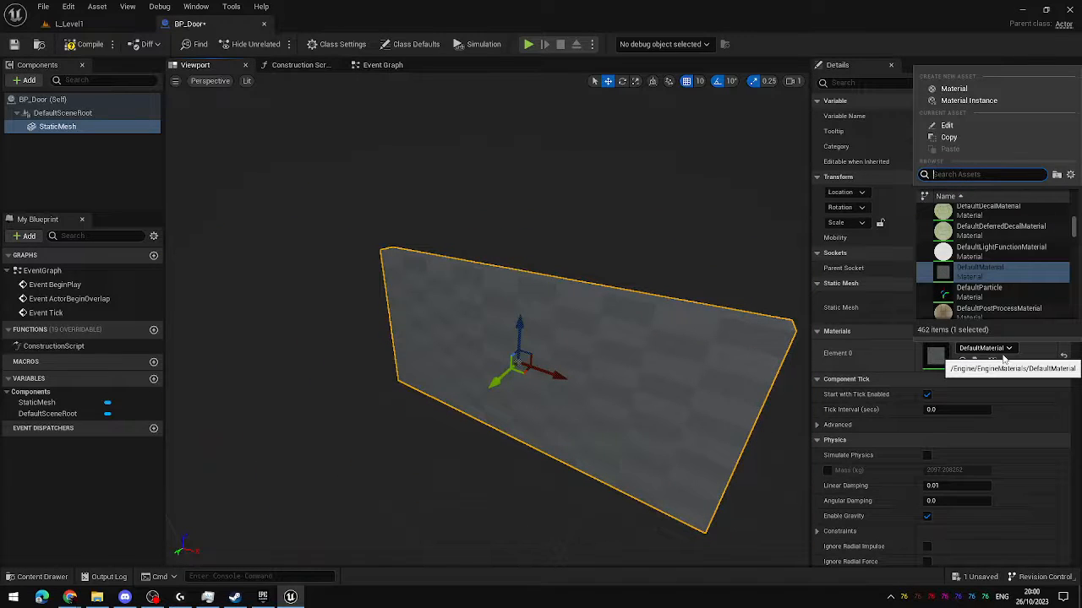
pyautogui.write('basic')
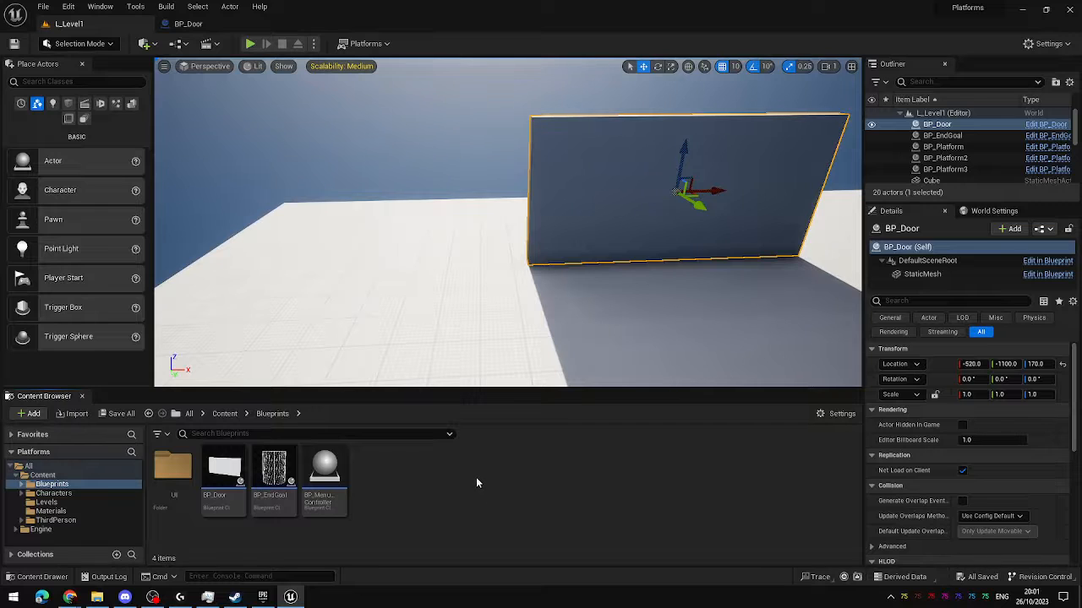
# Create Blueprint class BP_Button and bring it into the Blueprint editor
pyautogui.click(30, 413)
pyautogui.write('BP_Button')
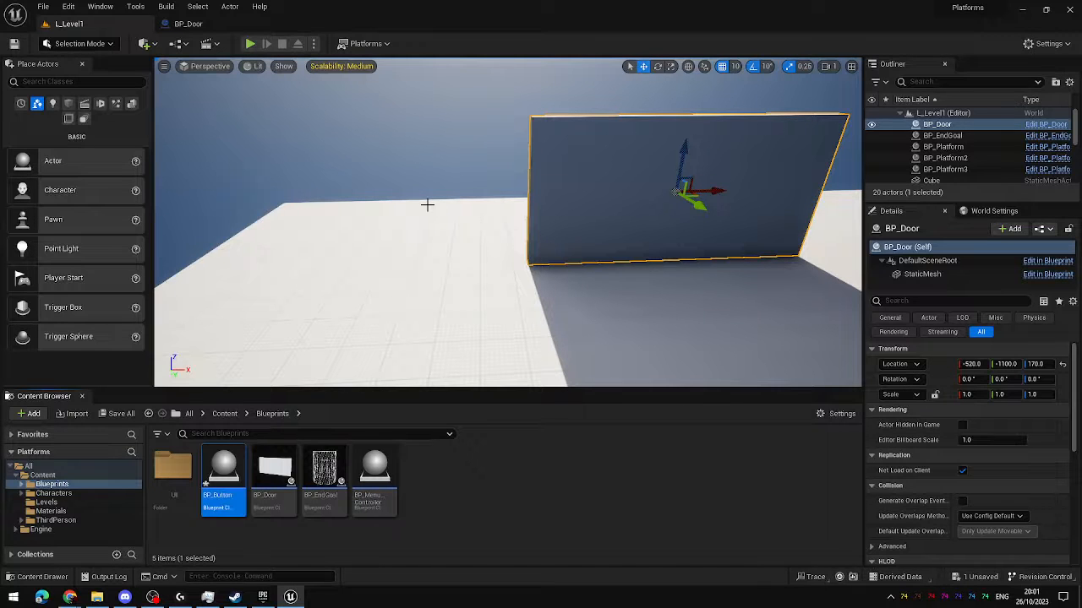
pyautogui.doubleClick(223, 467)
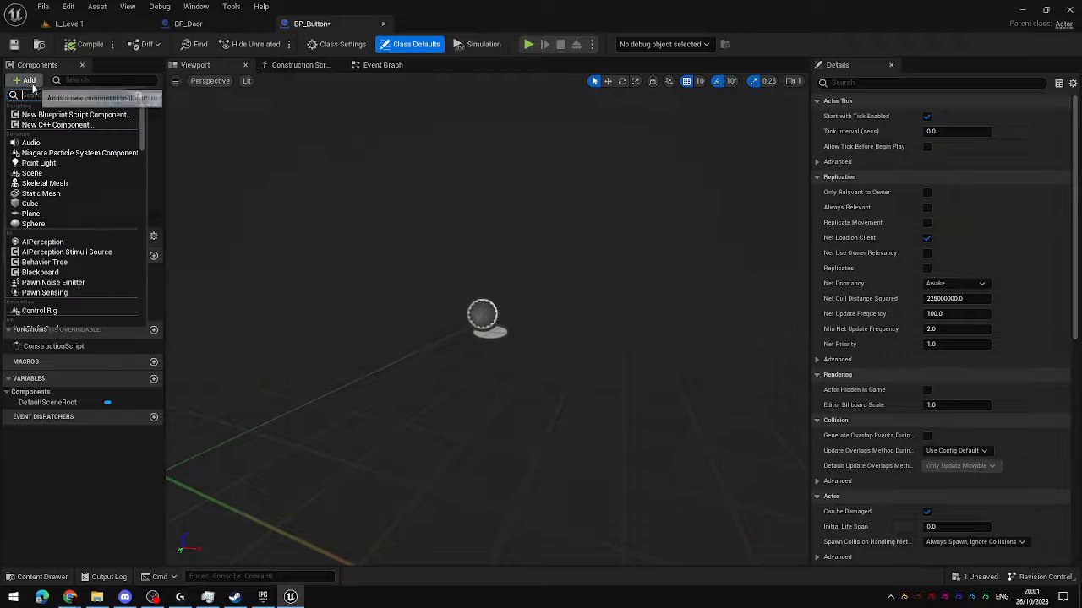
# Add a static mesh named ButtonMesh, set to Cube, scaled 2, 2, 0.1 into a flat plate
pyautogui.write('static')
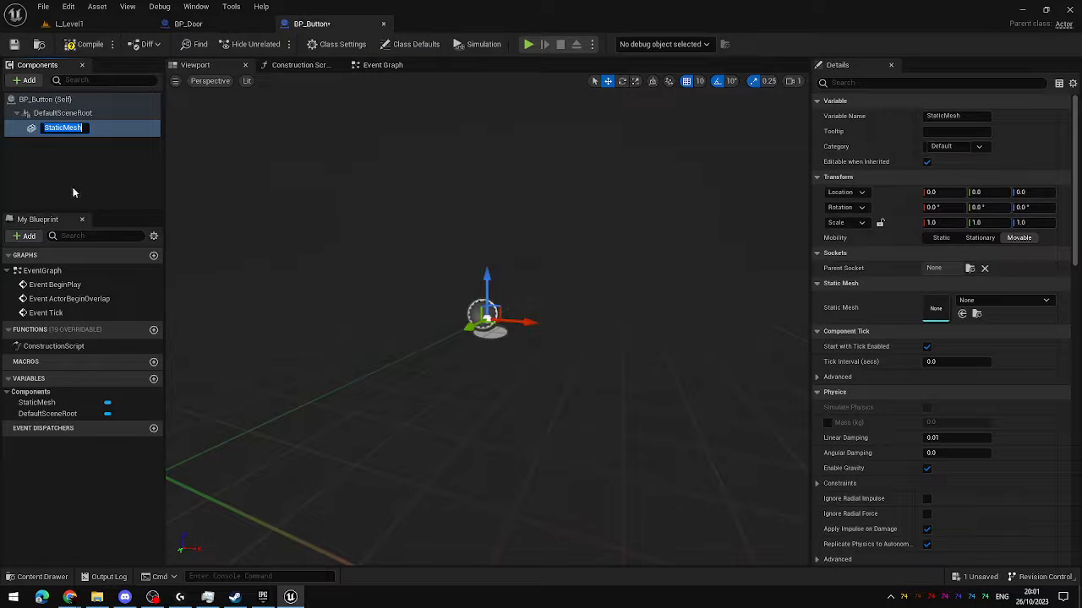
pyautogui.write('Button')
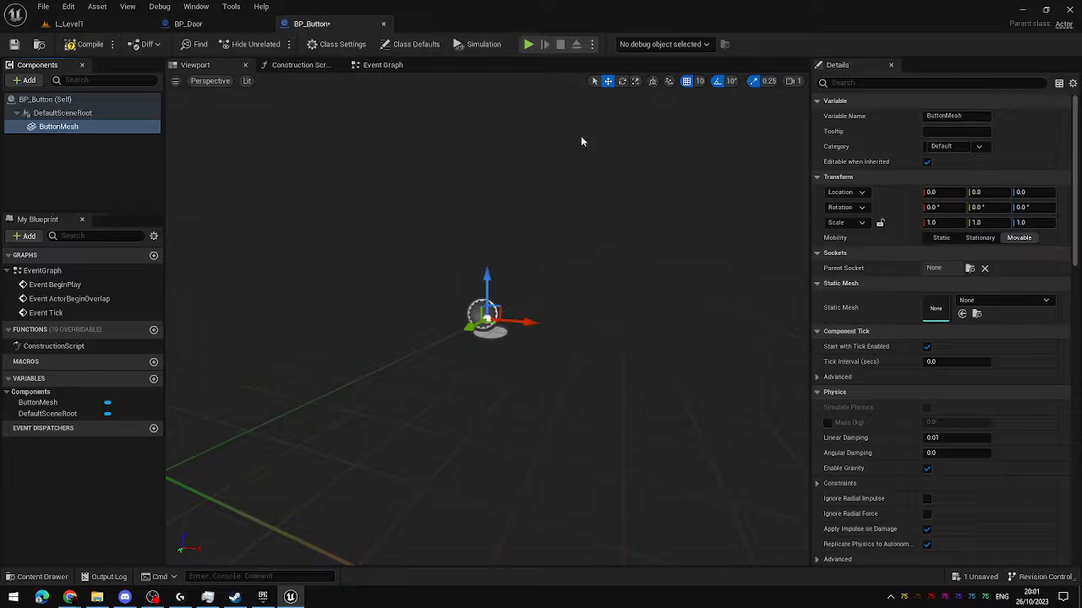
pyautogui.click(1004, 301)
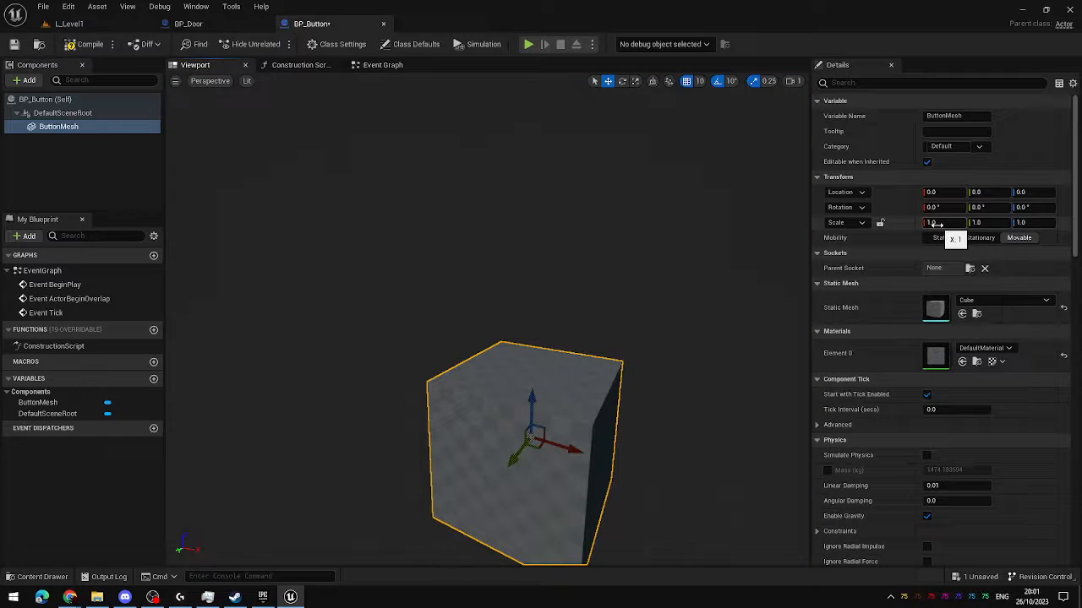
pyautogui.click(1033, 223)
pyautogui.write('0.1')
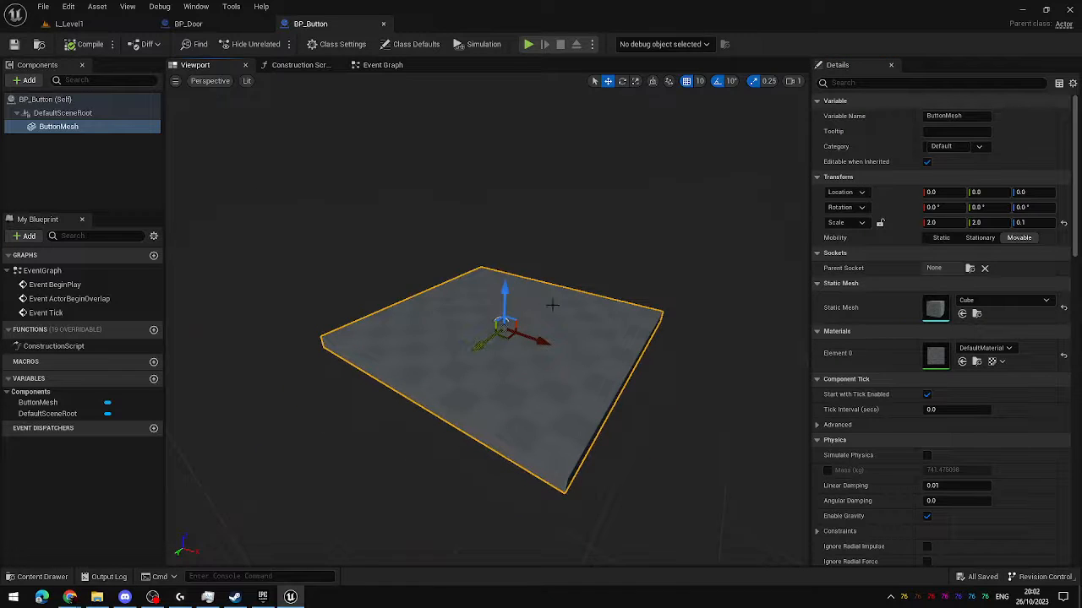
# Add a Box collision component sized about 200 x 250 x 250 to cover the pad
pyautogui.click(24, 79)
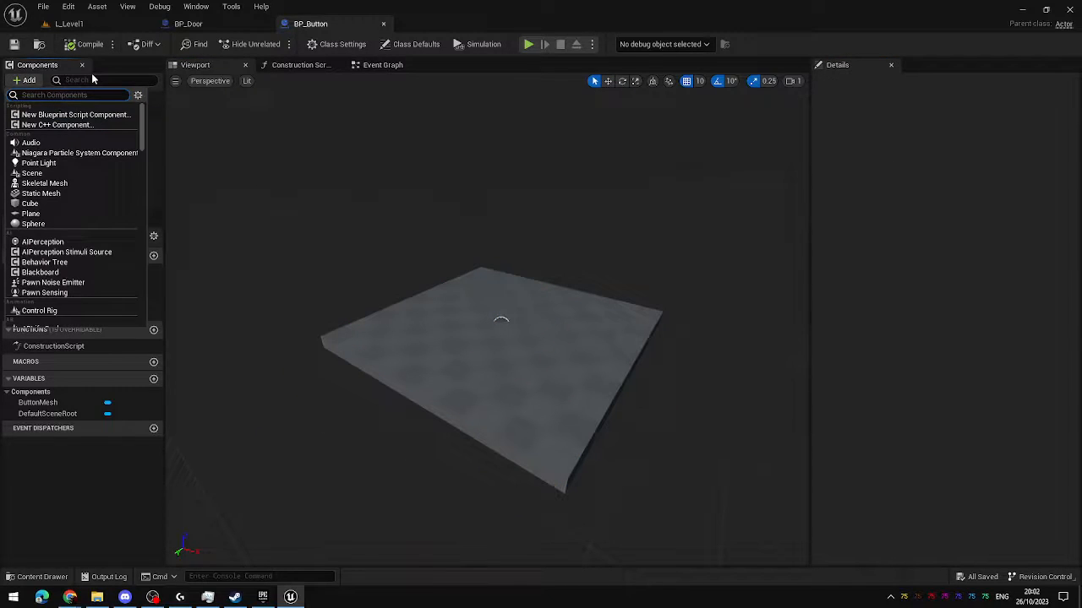
pyautogui.write('box')
pyautogui.write('100')
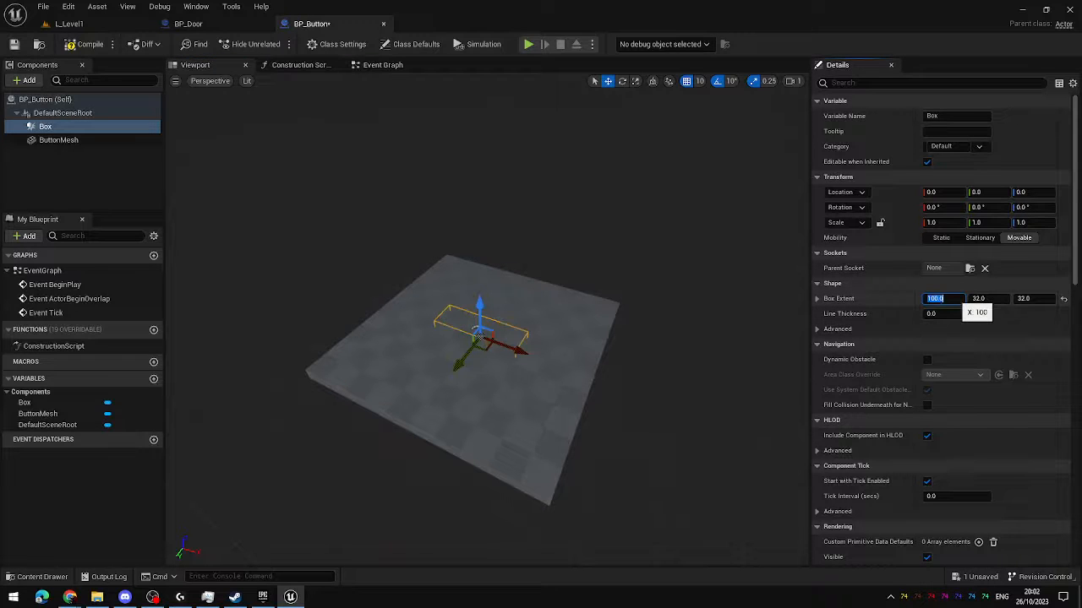
pyautogui.write('200')
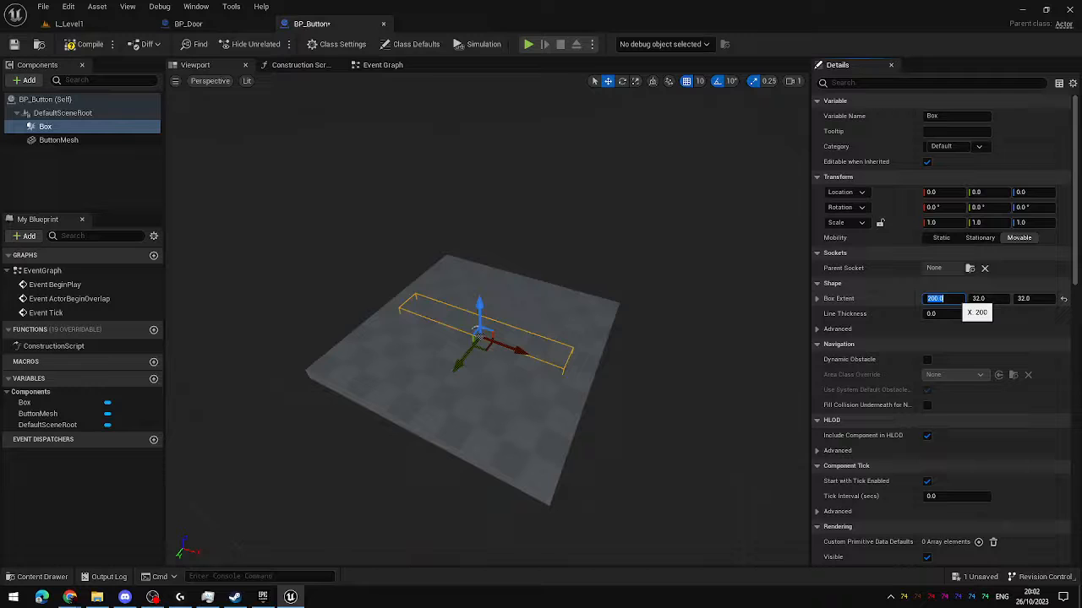
pyautogui.write('250')
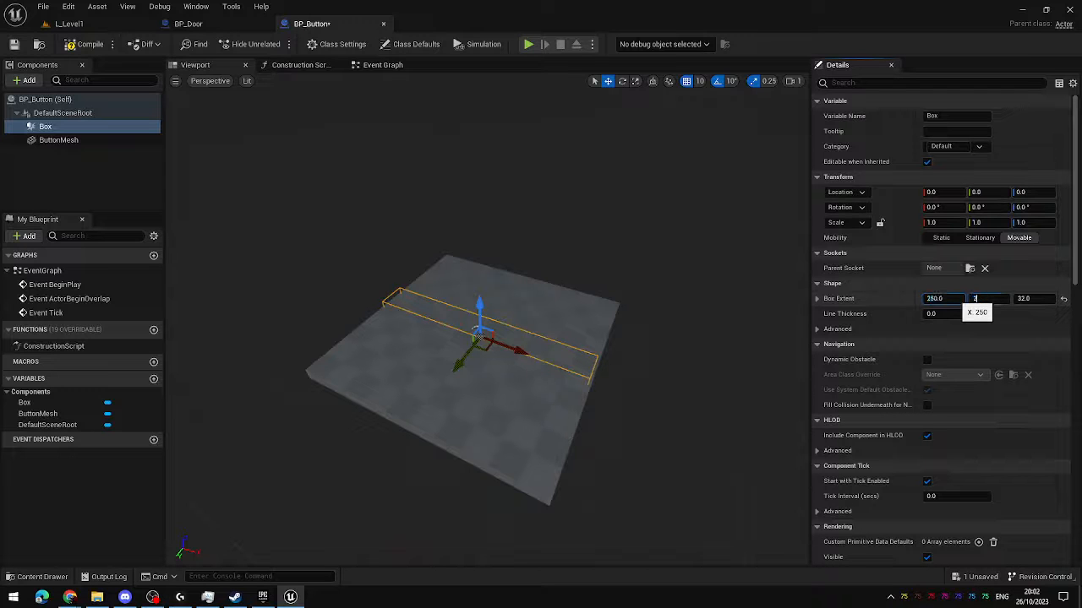
pyautogui.write('250.0')
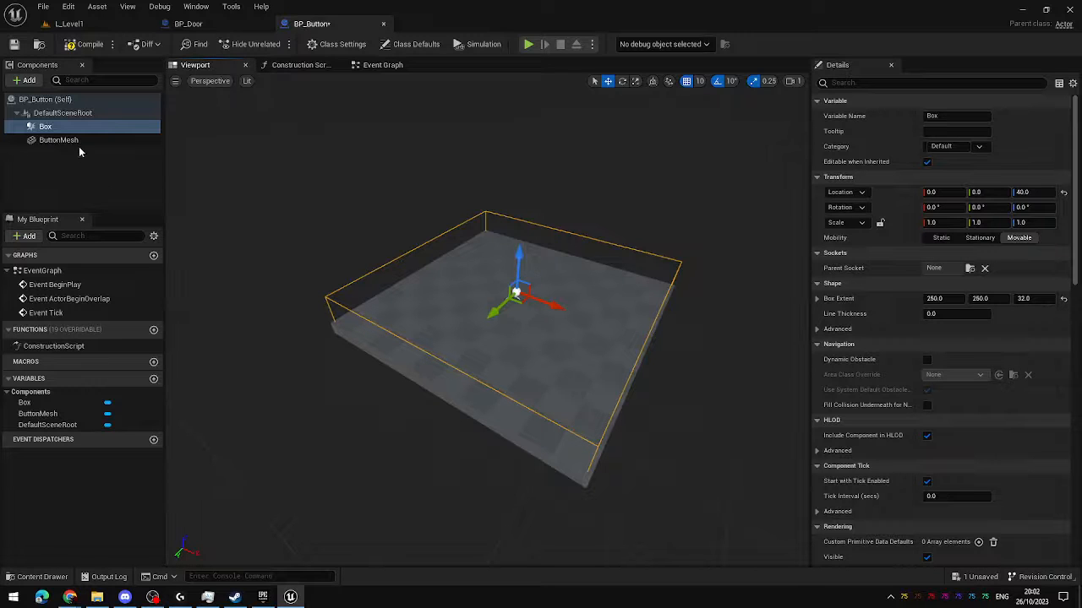
# Assign the gold material to ButtonMesh's Element 0 slot
pyautogui.click(58, 138)
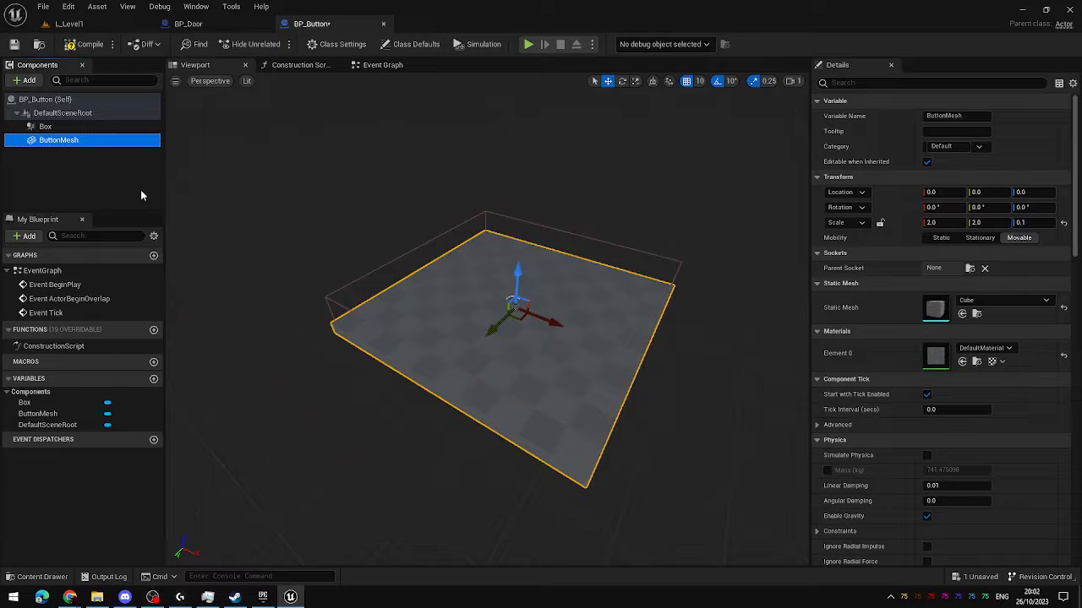
pyautogui.click(1007, 348)
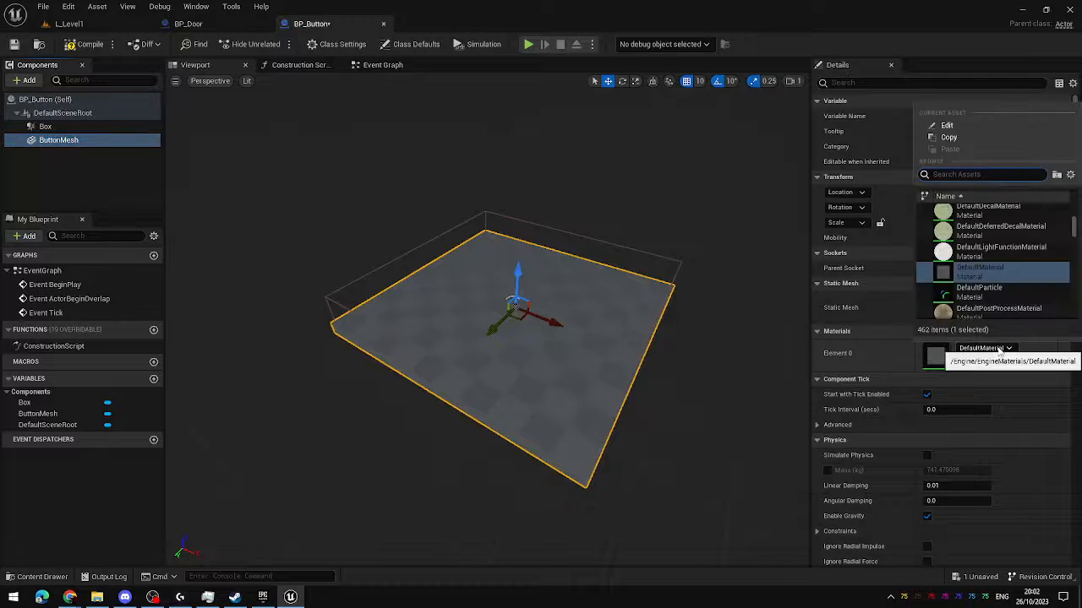
pyautogui.write('go')
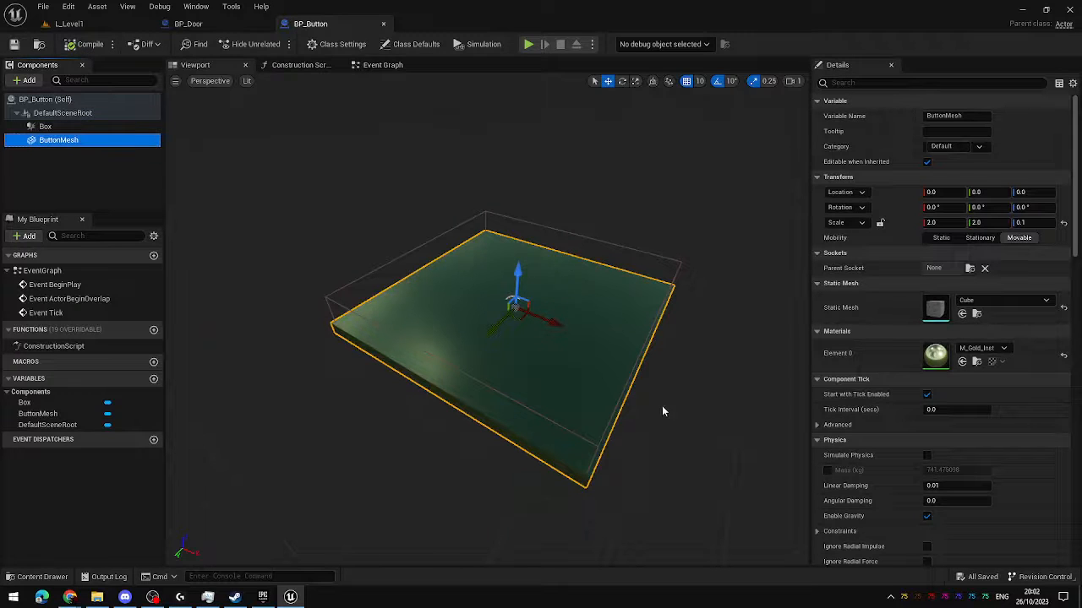
# On Box begin overlap, compare Other Actor with Get Player Pawn, branch, and print 'DO A THING'
pyautogui.click(382, 64)
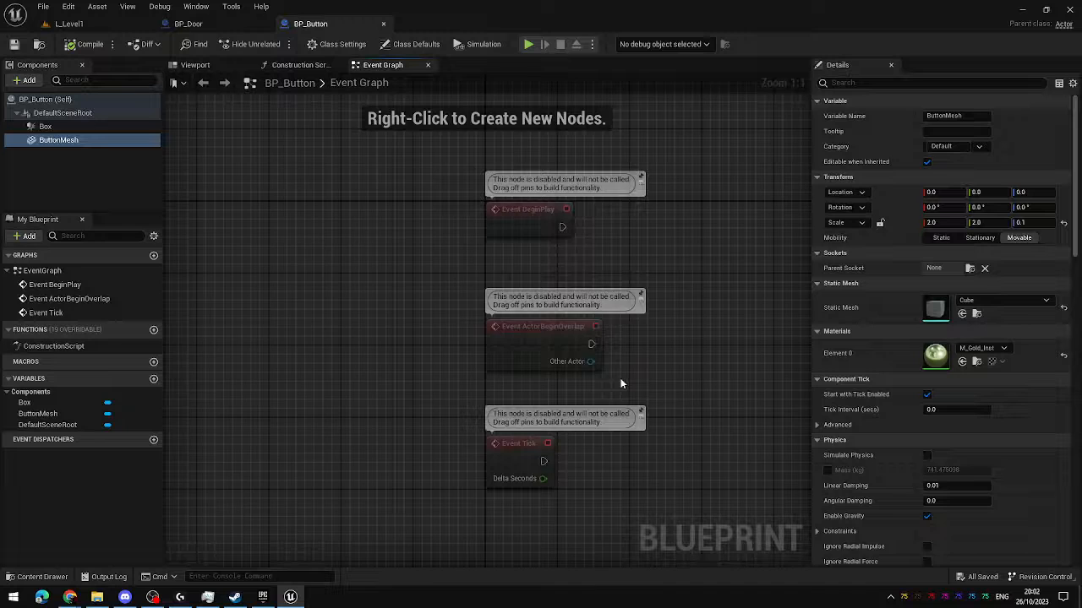
pyautogui.click(26, 125)
pyautogui.write('get player')
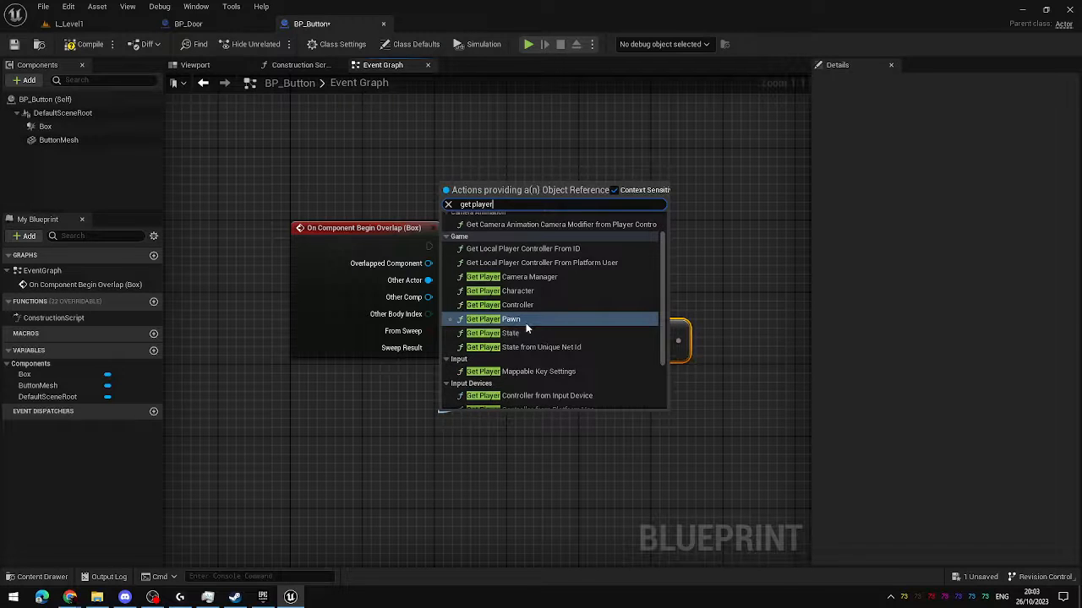
pyautogui.click(511, 318)
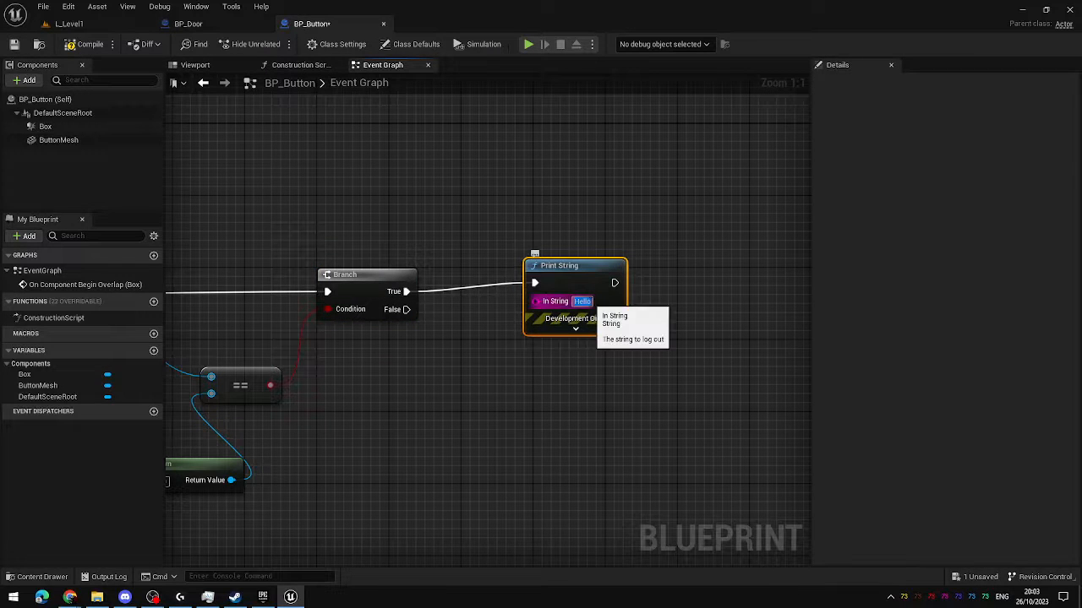
pyautogui.write('DO A THING')
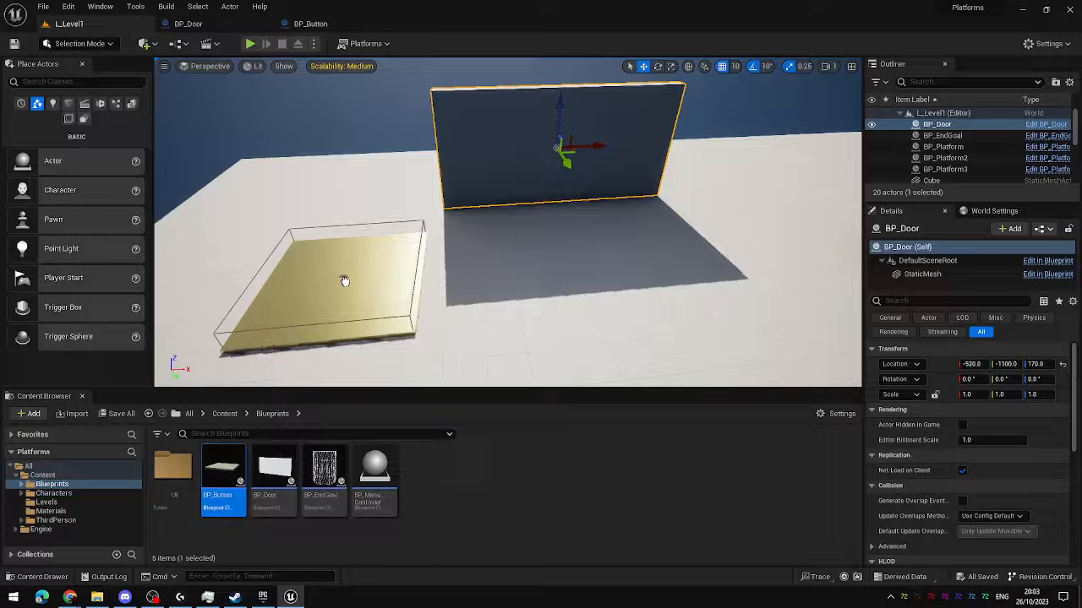
pyautogui.click(250, 44)
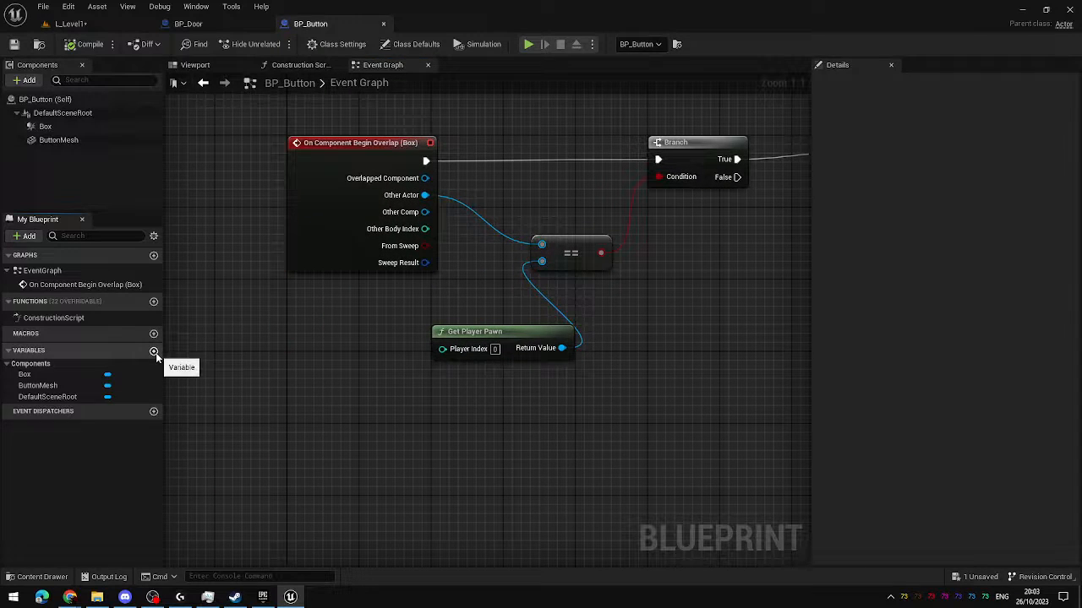
# Add variable DoorRef typed BP_Door Object Reference and make it Instance Editable
pyautogui.click(154, 349)
pyautogui.write('DoorRef')
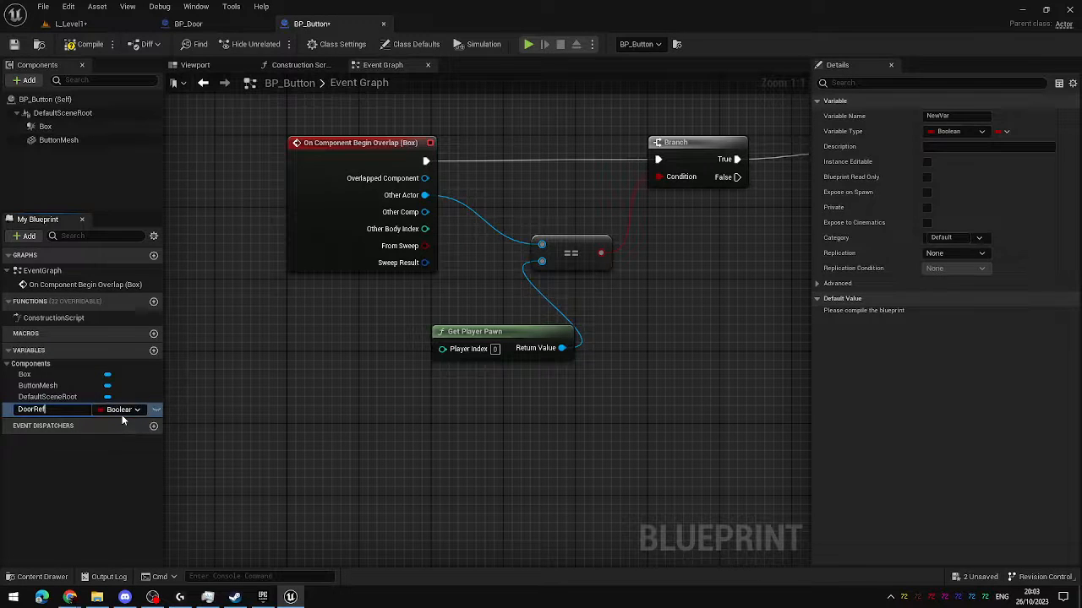
pyautogui.click(119, 409)
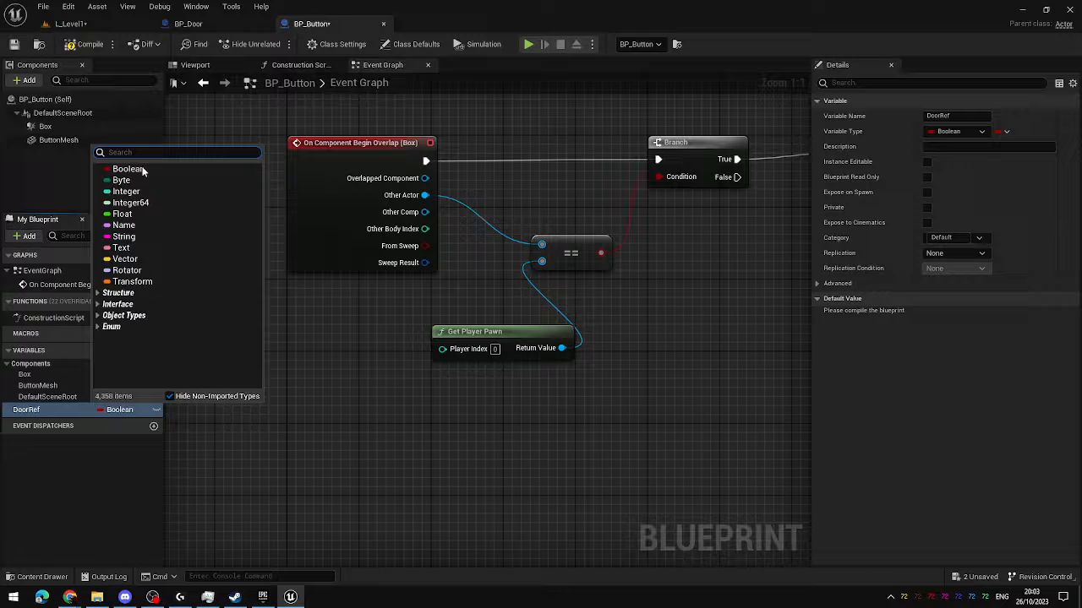
pyautogui.moveTo(121, 213)
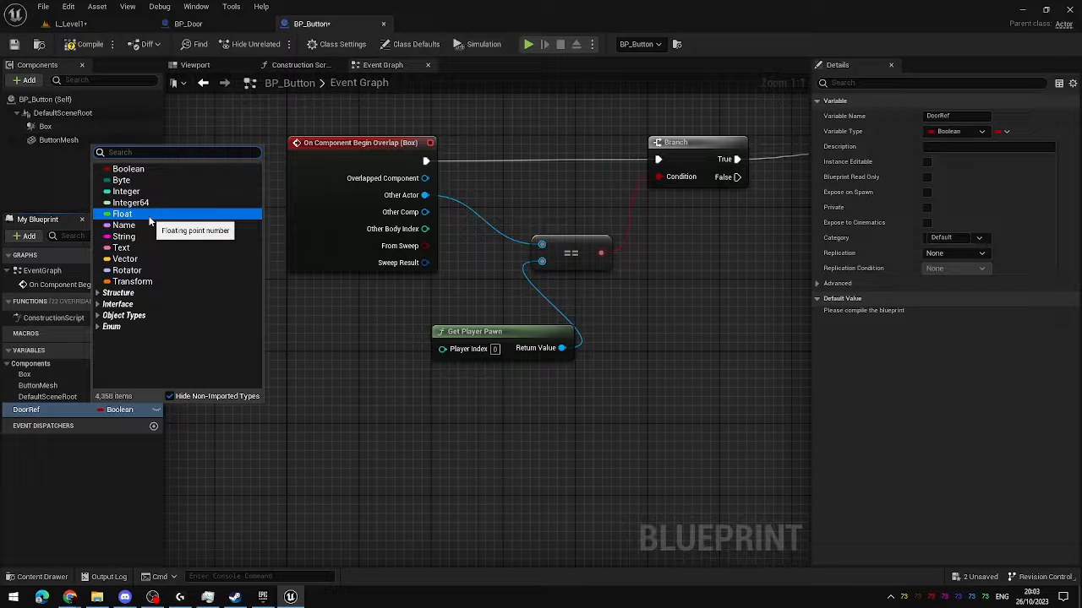
pyautogui.moveTo(128, 169)
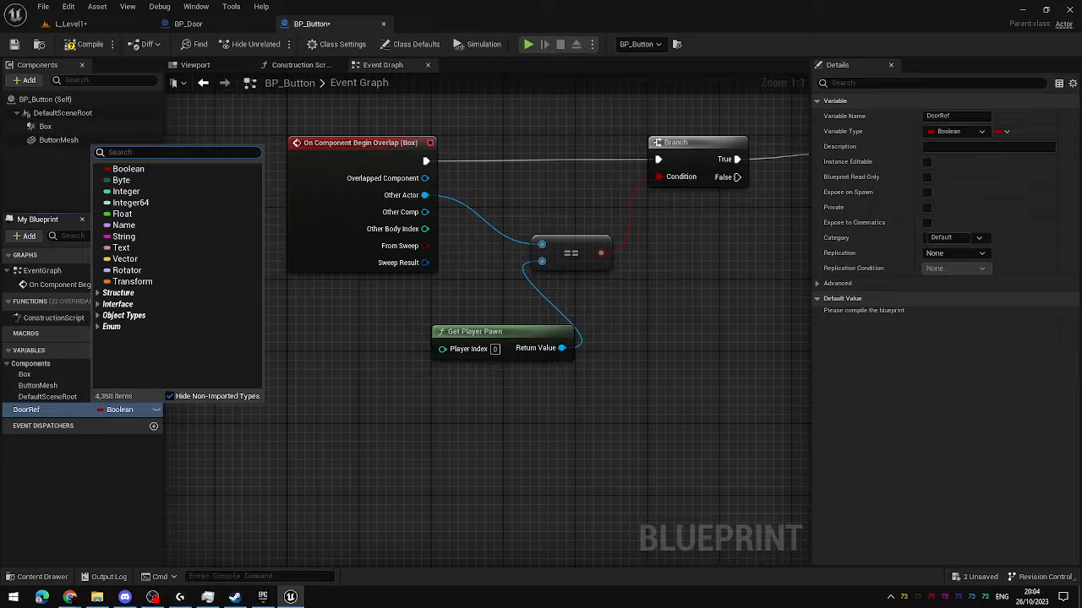
pyautogui.write('BP_Do')
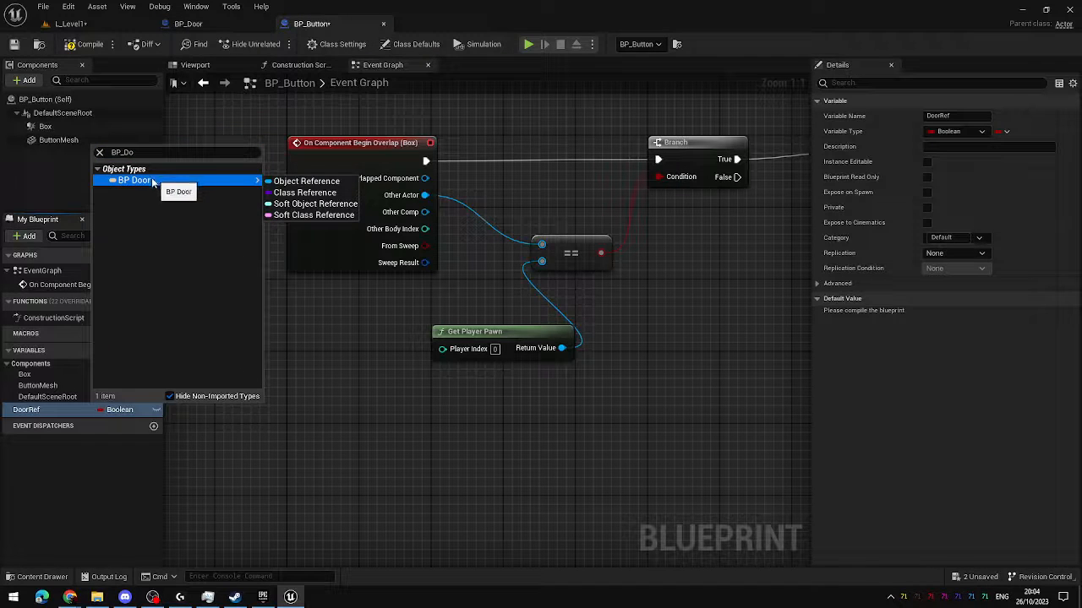
pyautogui.moveTo(306, 181)
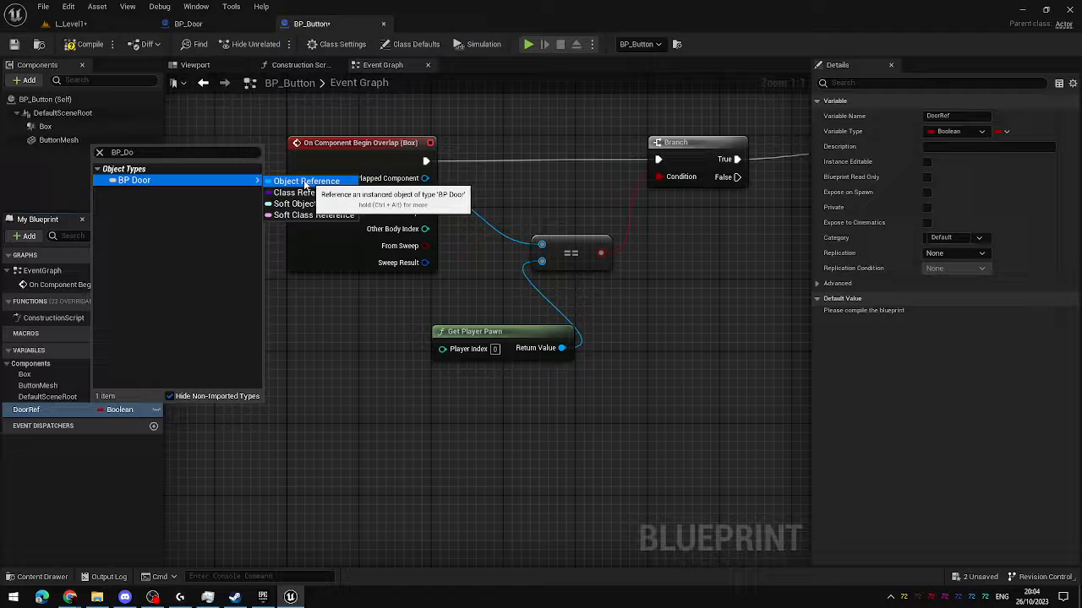
pyautogui.click(135, 180)
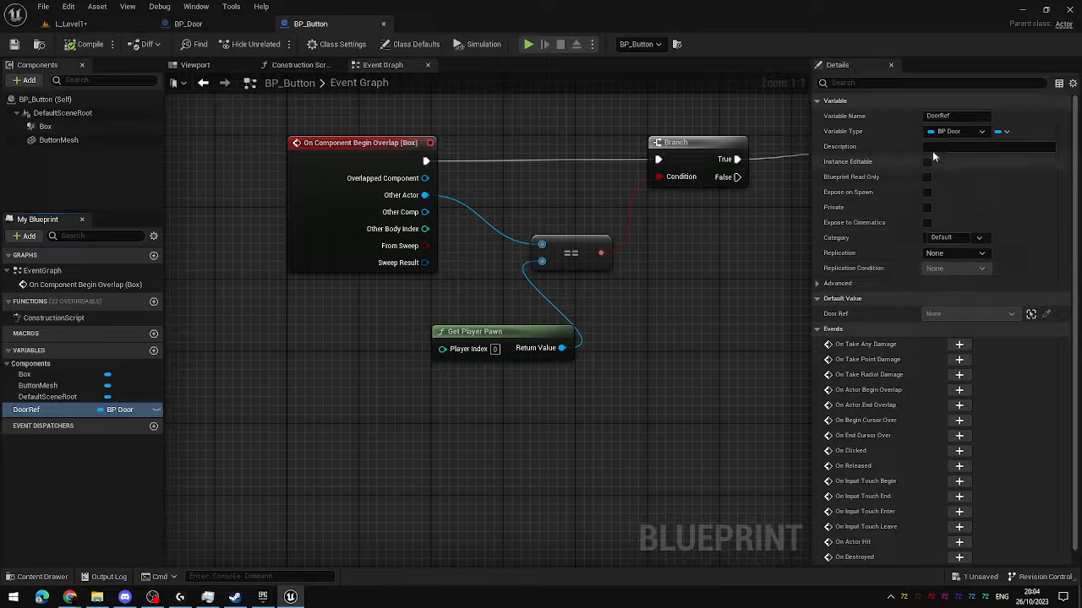
pyautogui.click(927, 162)
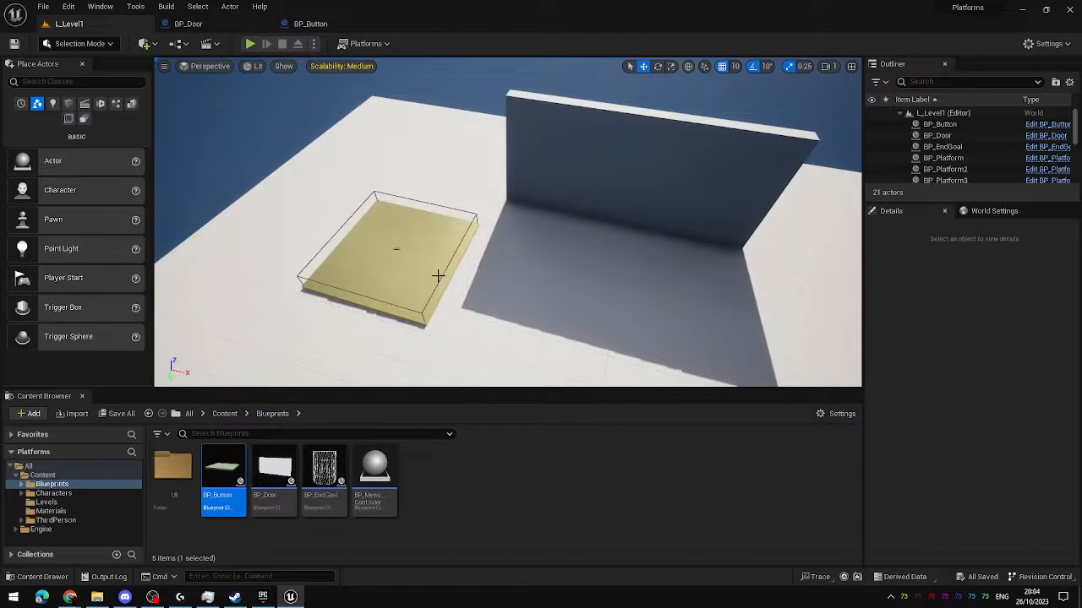
# Select the placed BP_Button and set its Door Ref to the BP_Door wall
pyautogui.click(396, 254)
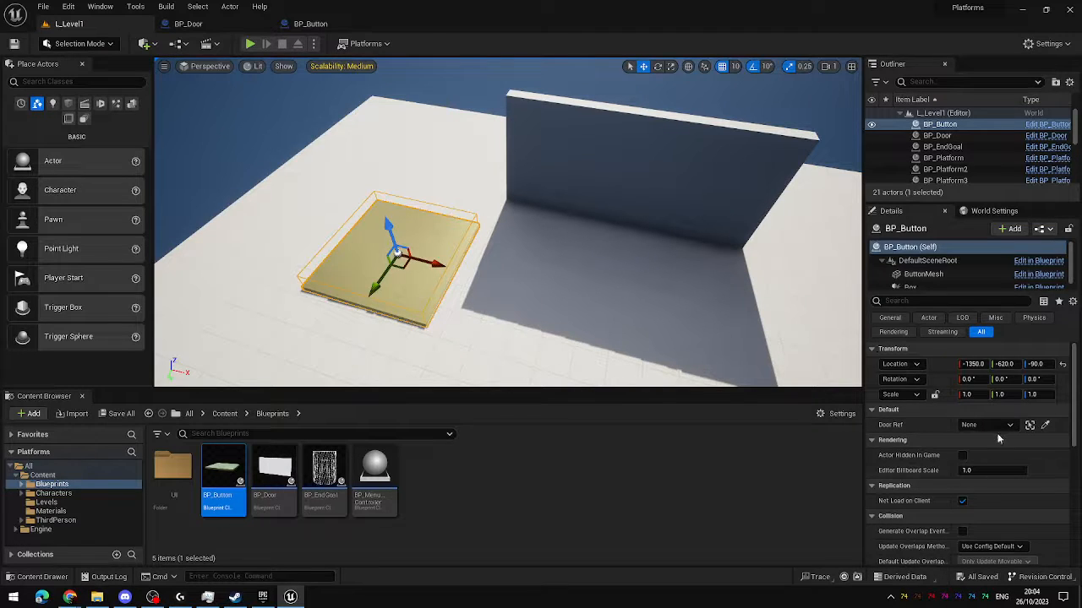
pyautogui.rightClick(940, 125)
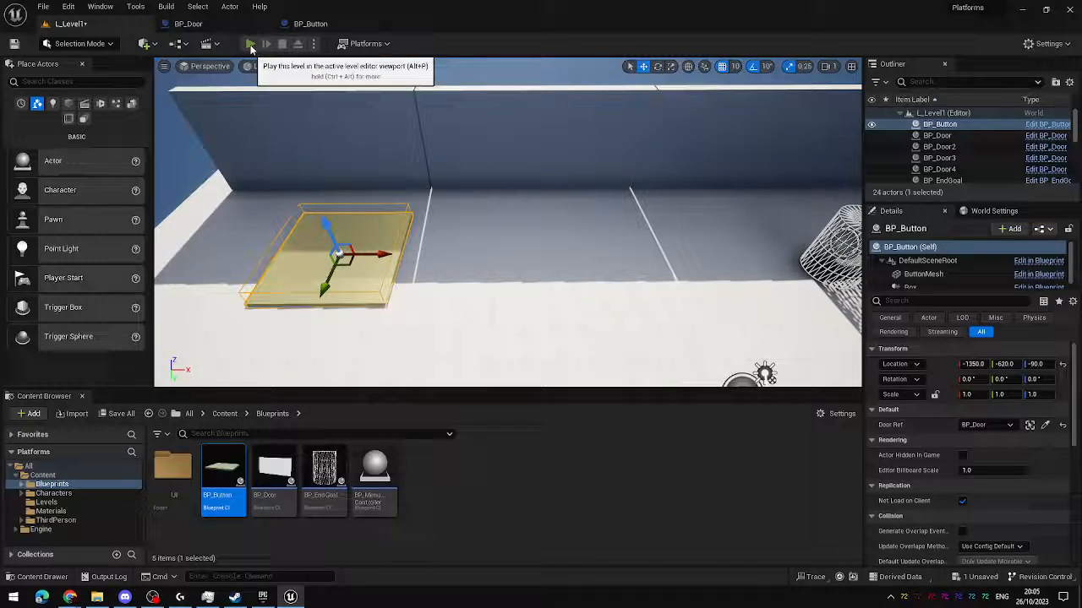
# Play-test the level, then highlight the BP_Door actor that the plate's Door Ref points to
pyautogui.click(247, 44)
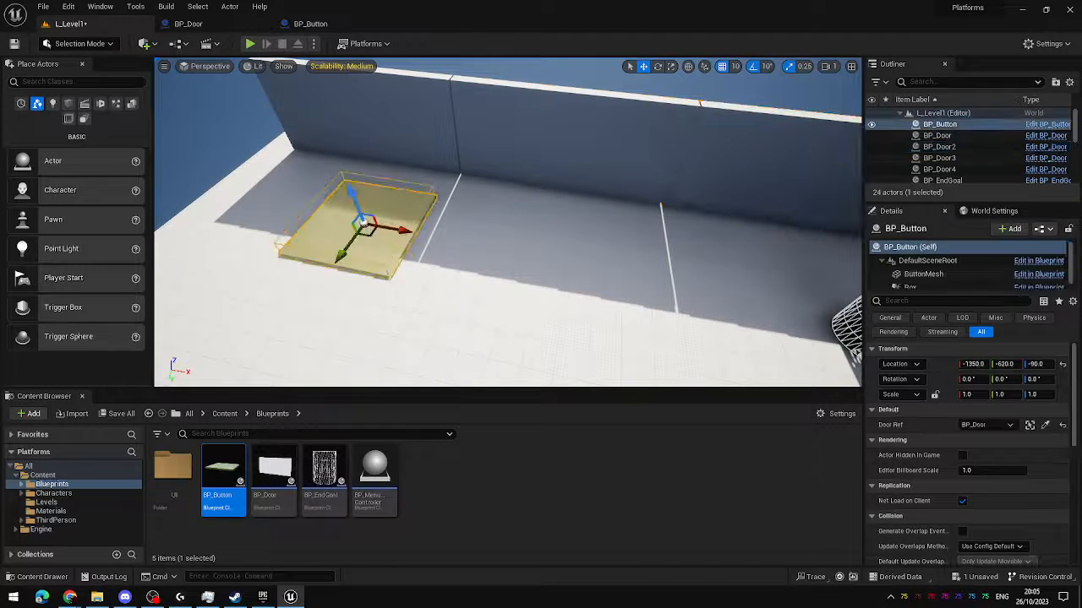
pyautogui.click(936, 136)
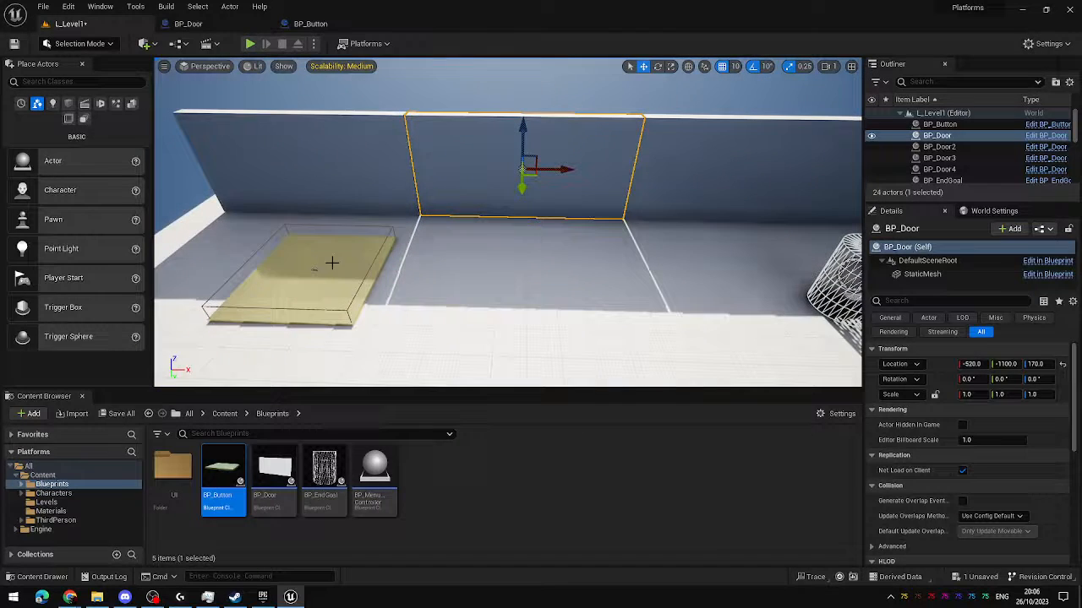